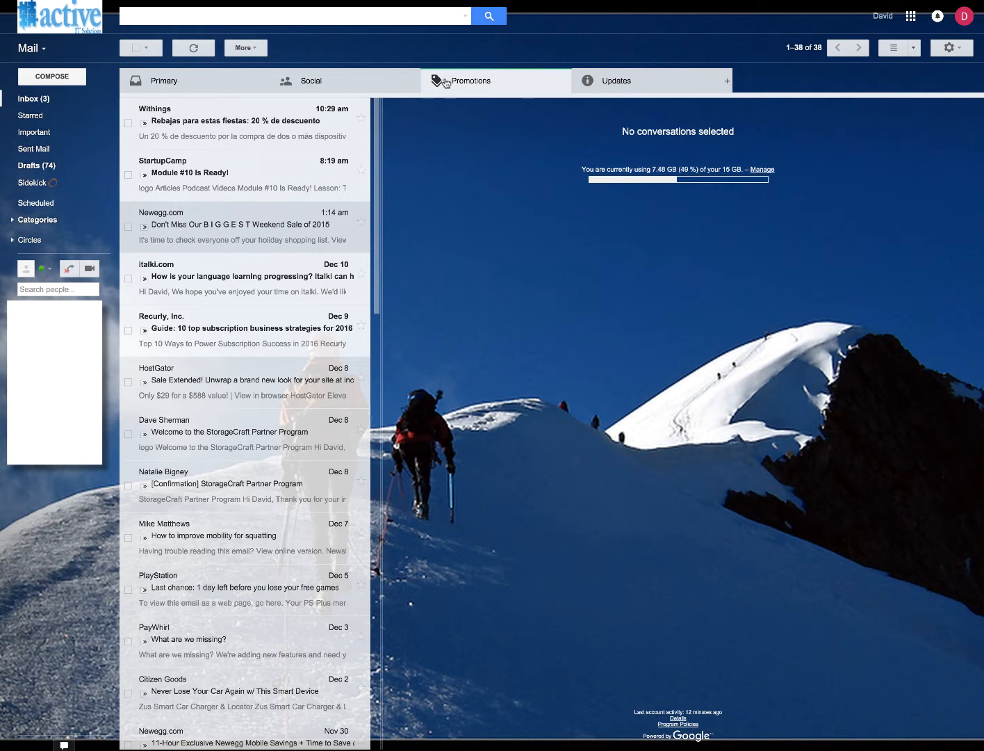
mouse_move(384, 45)
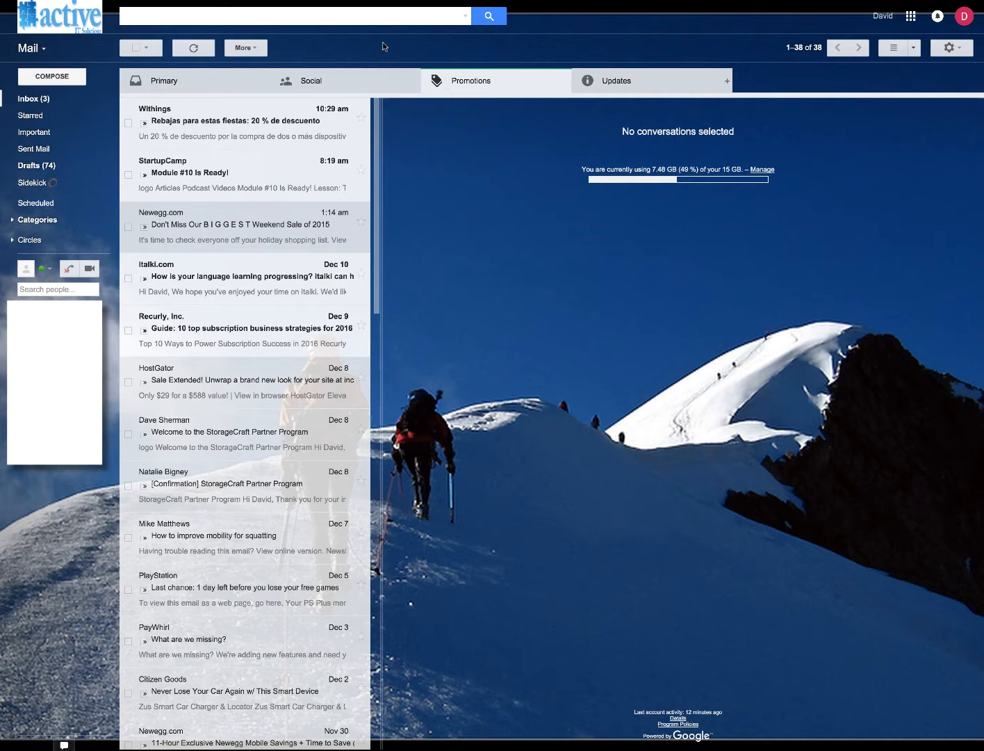
mouse_move(305, 131)
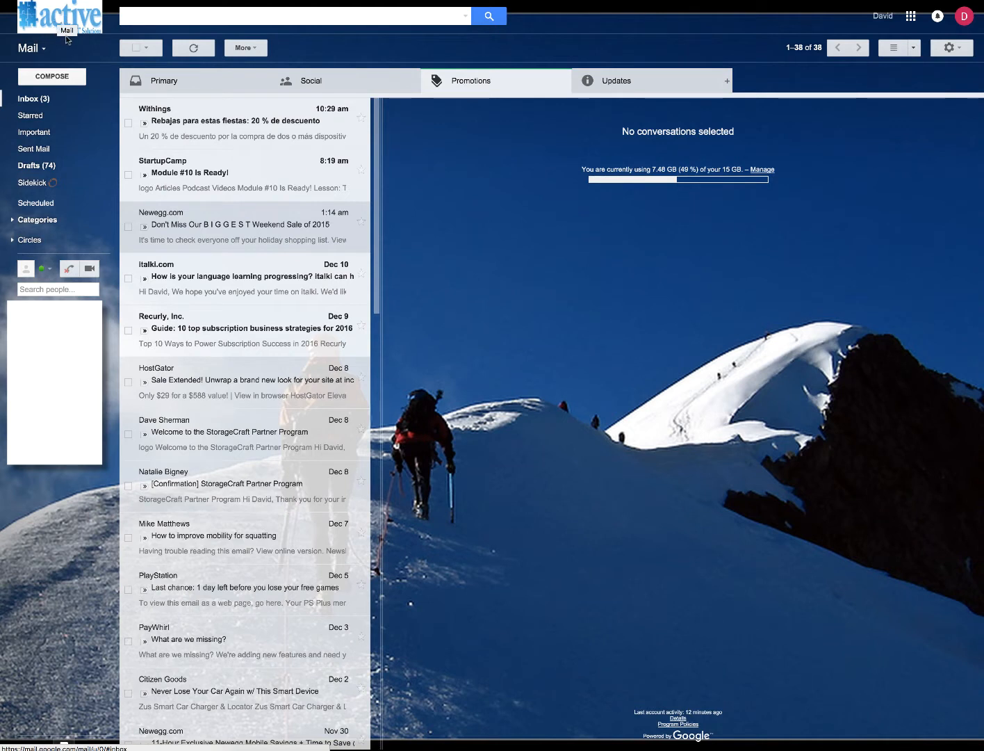
mouse_move(79, 44)
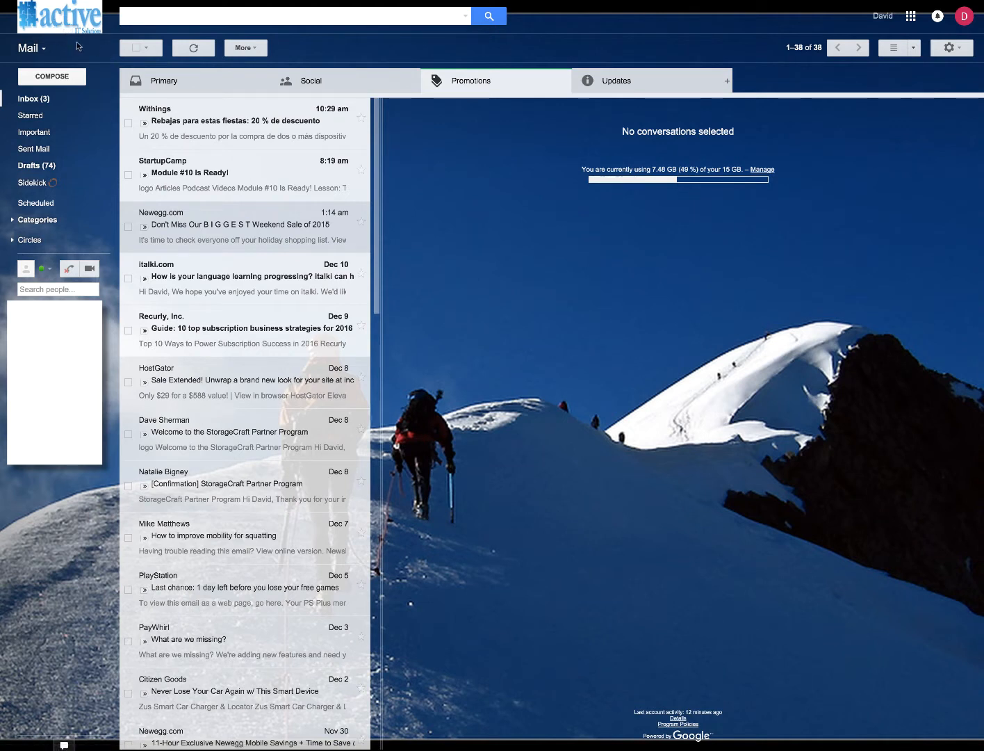
mouse_move(81, 47)
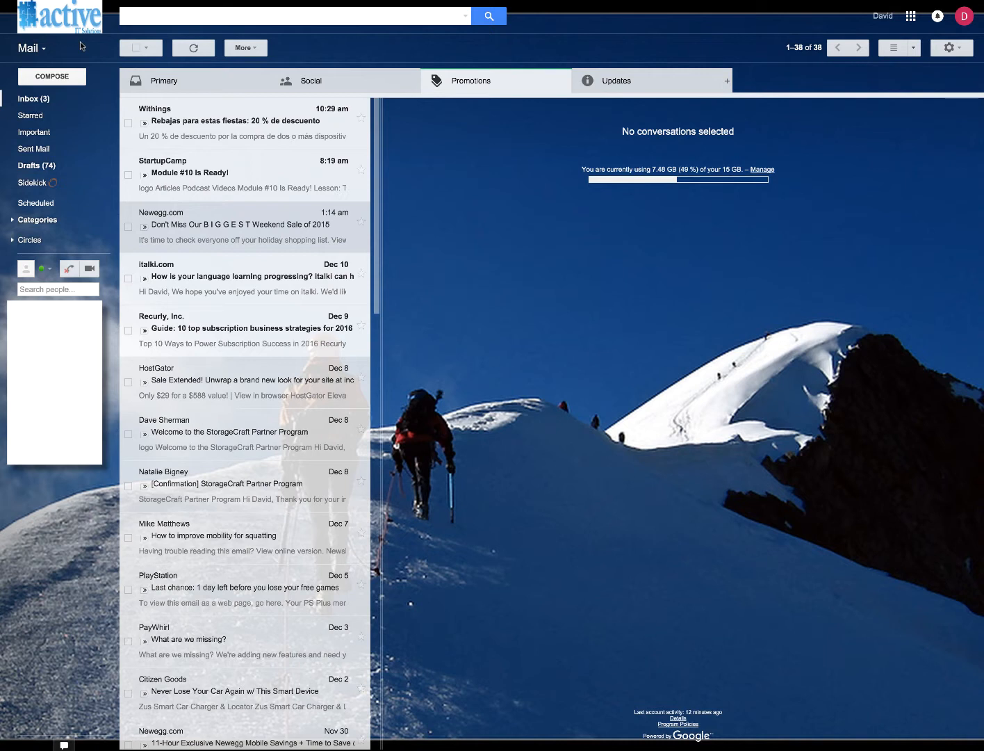
mouse_move(73, 54)
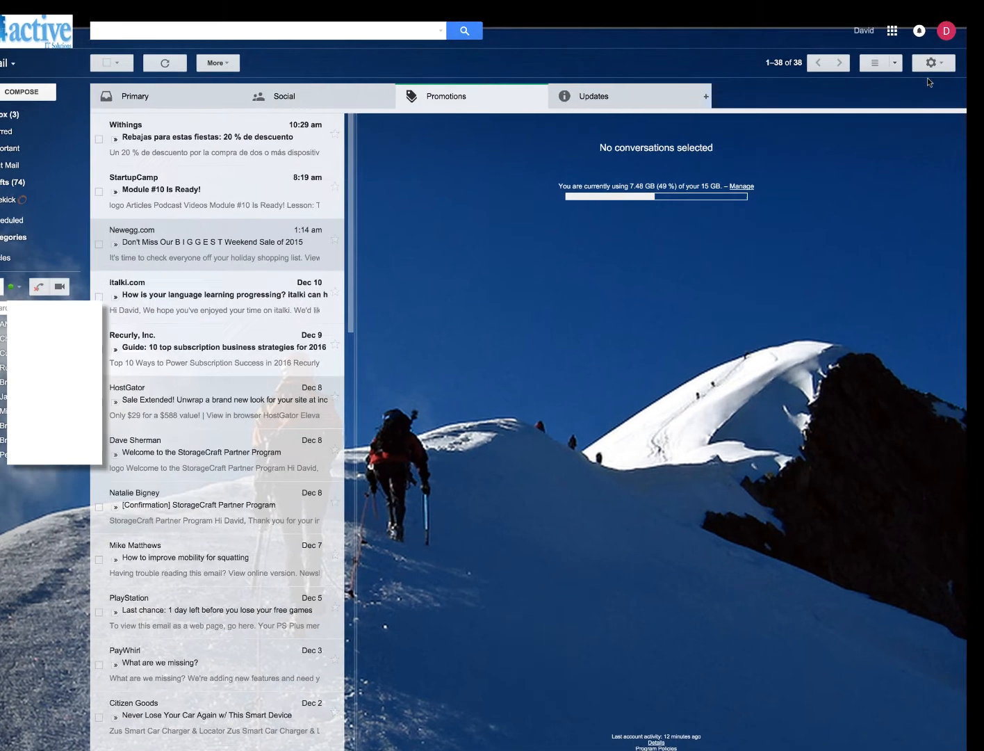
Open the Google Admin console via Manage this domain in Gmail's settings menu
click(932, 62)
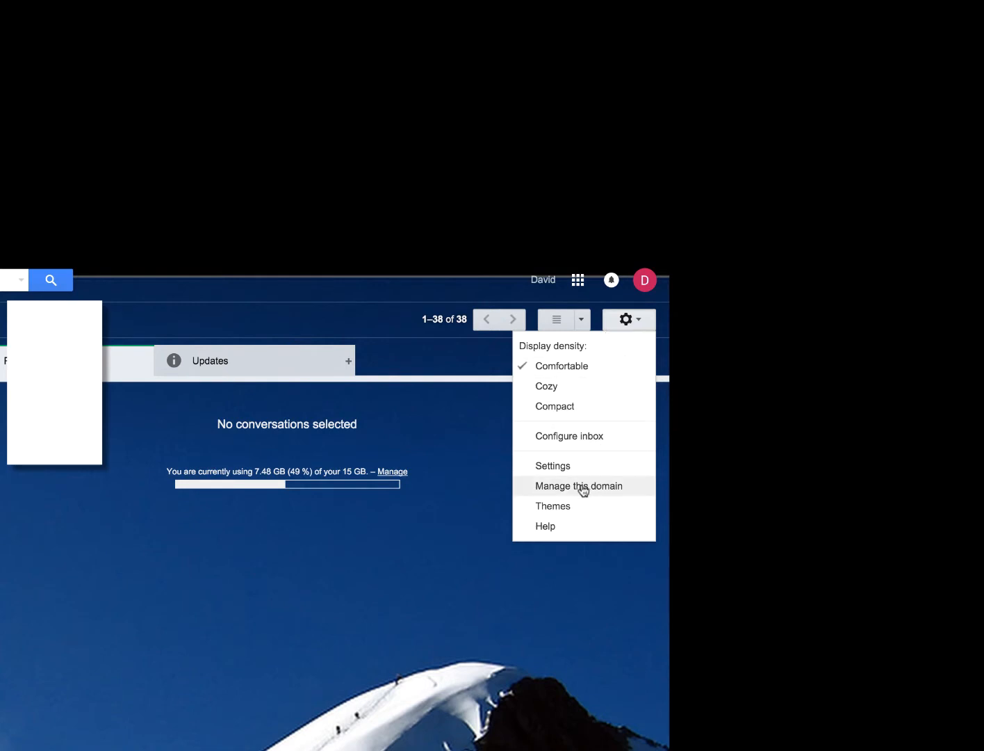
click(578, 486)
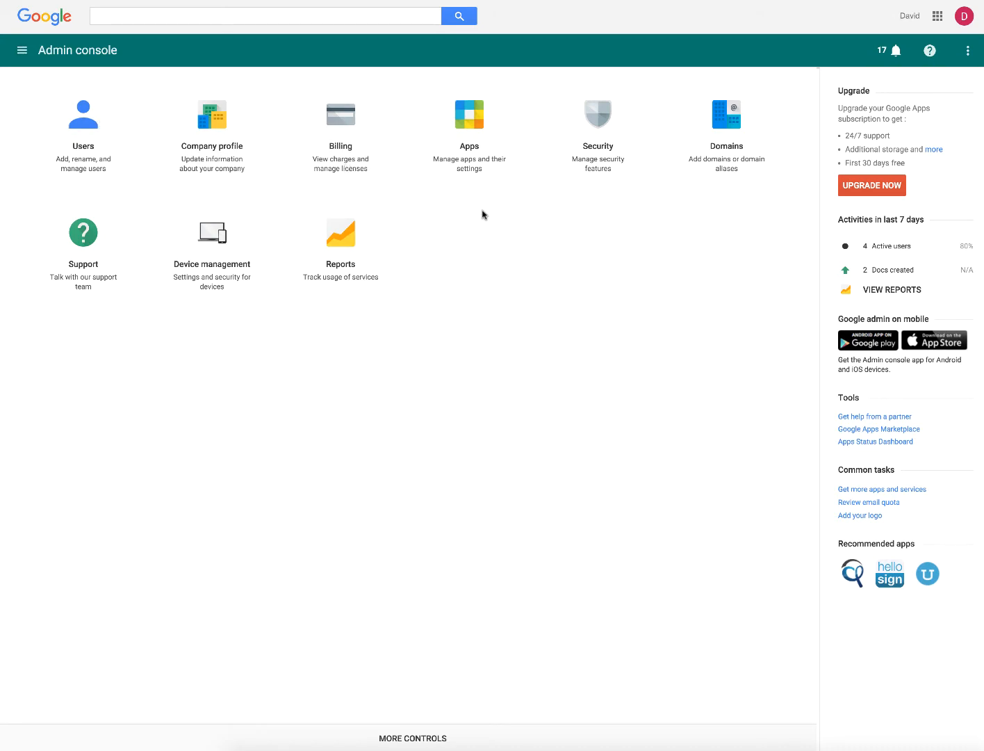
mouse_move(429, 373)
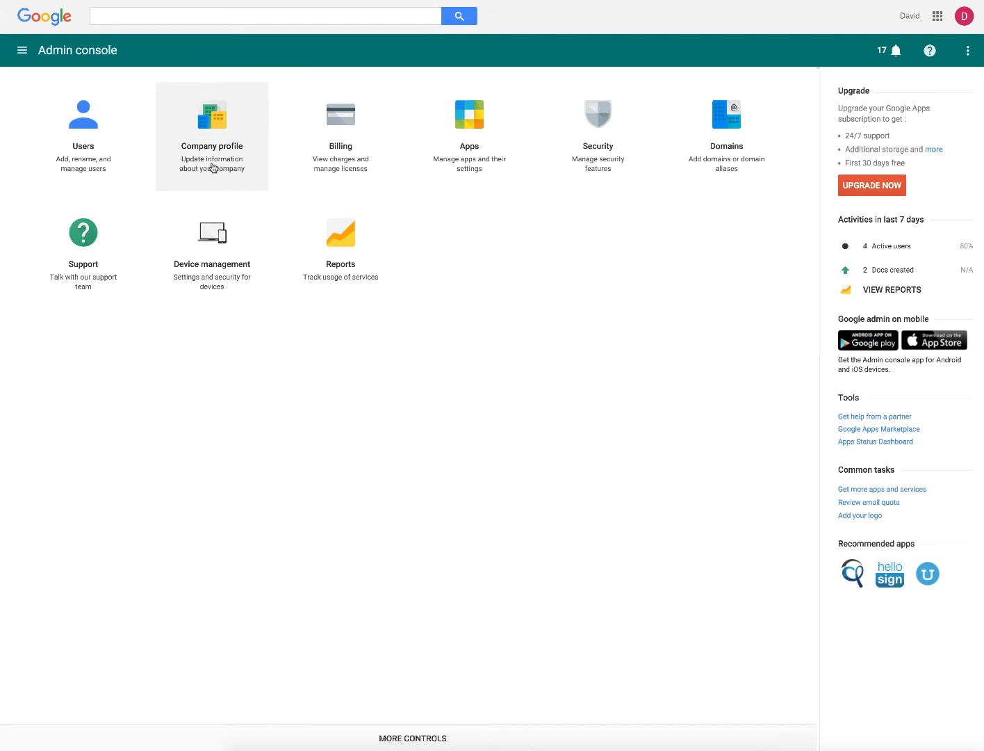
Expand Personalization in Company profile and select Custom logo after toggling Default logo
click(212, 135)
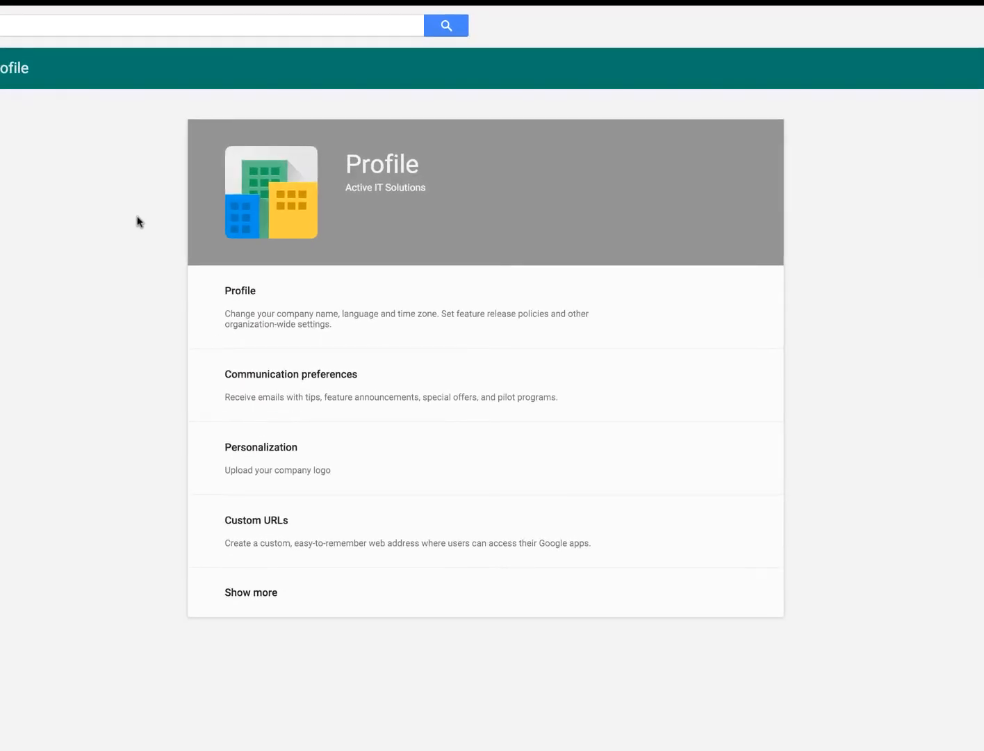
mouse_move(378, 461)
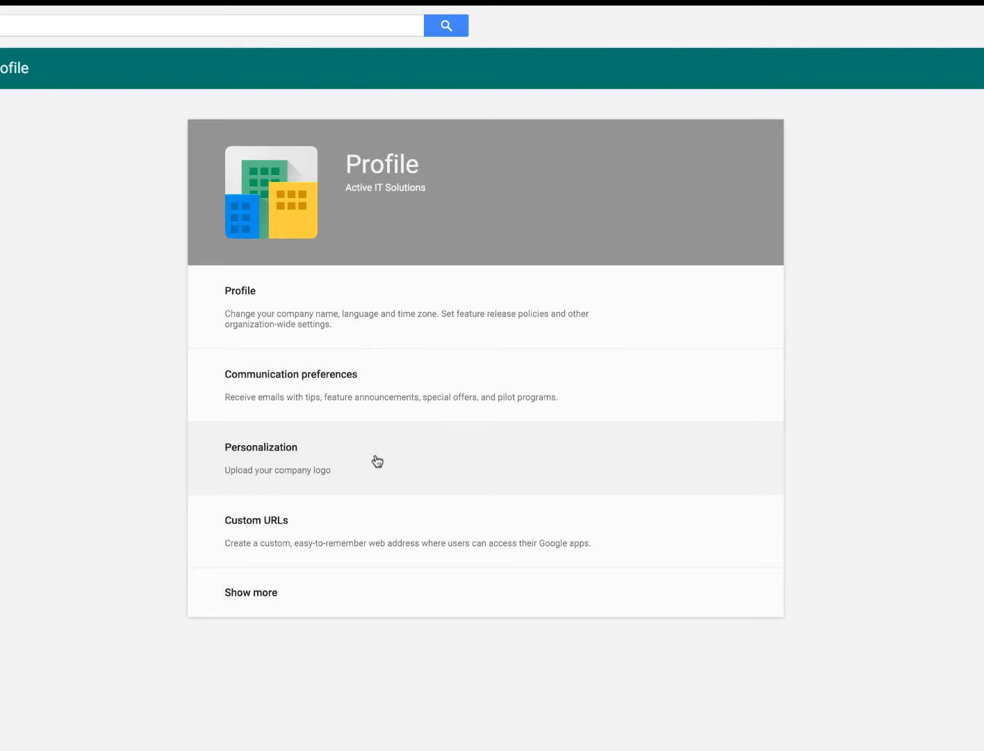
click(261, 447)
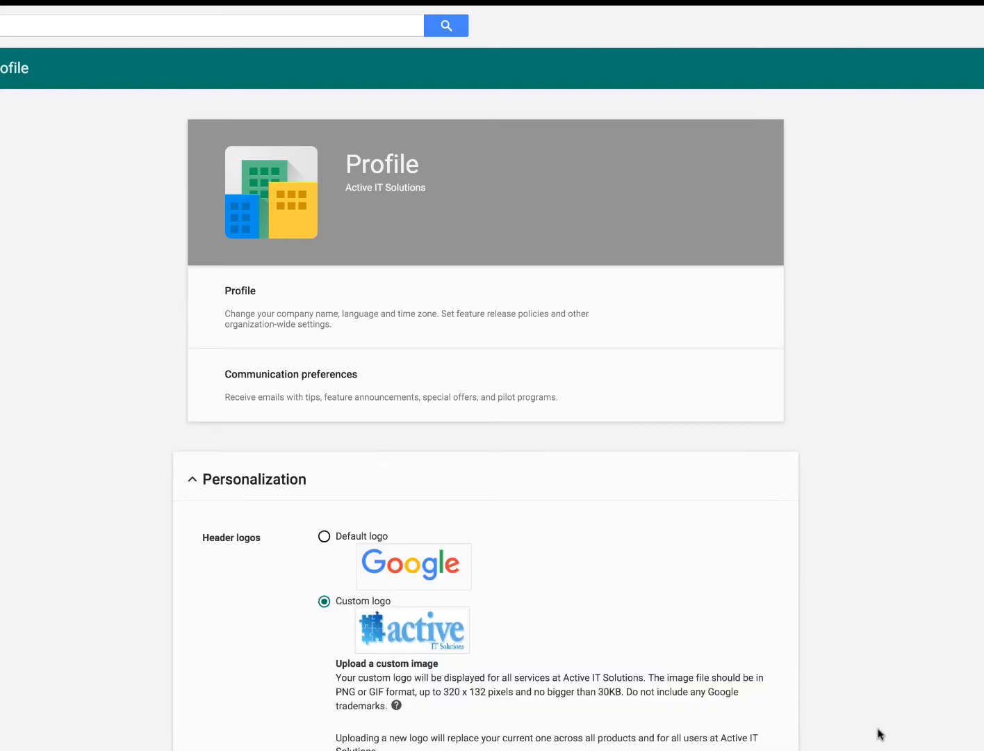
scroll(down, 3)
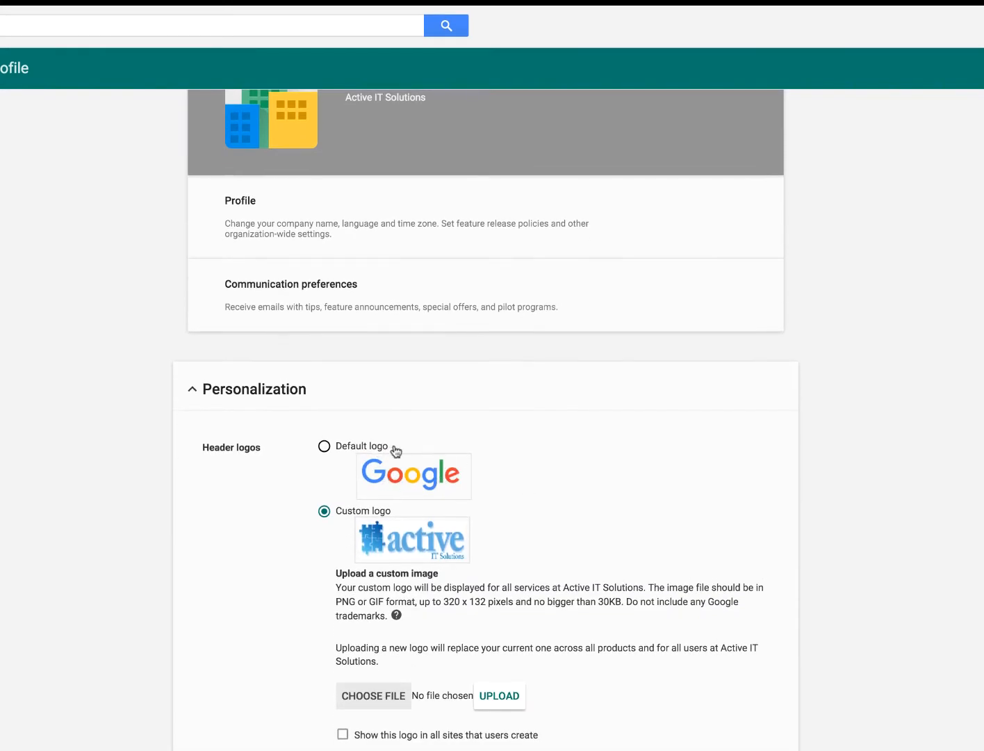
scroll(down, 3)
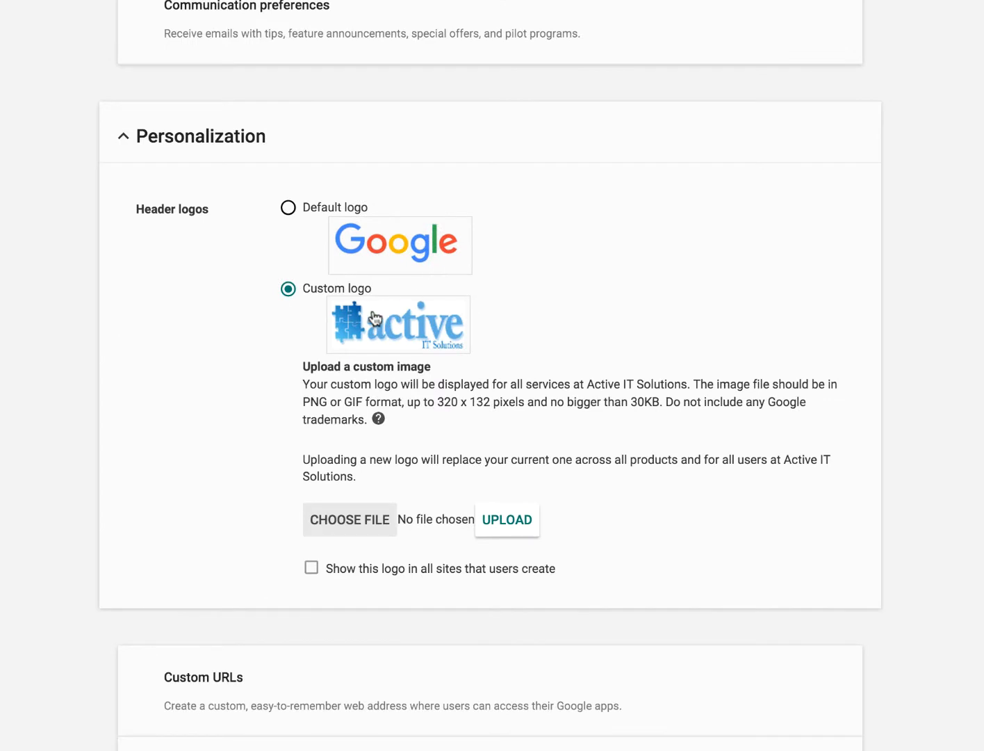
mouse_move(380, 355)
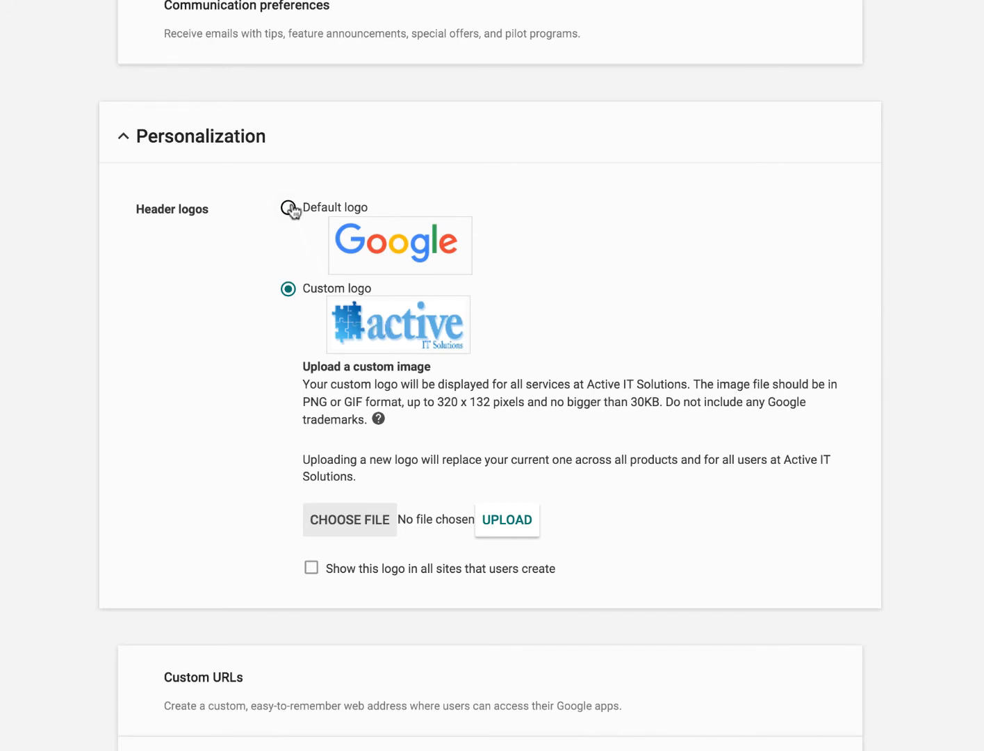
click(287, 209)
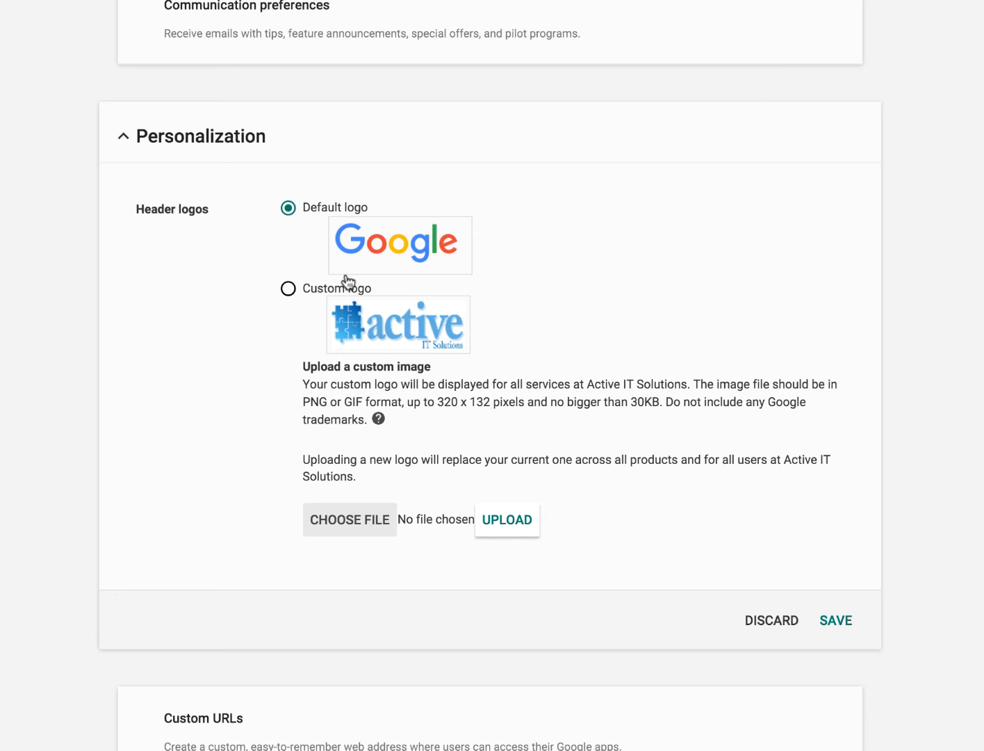
mouse_move(291, 295)
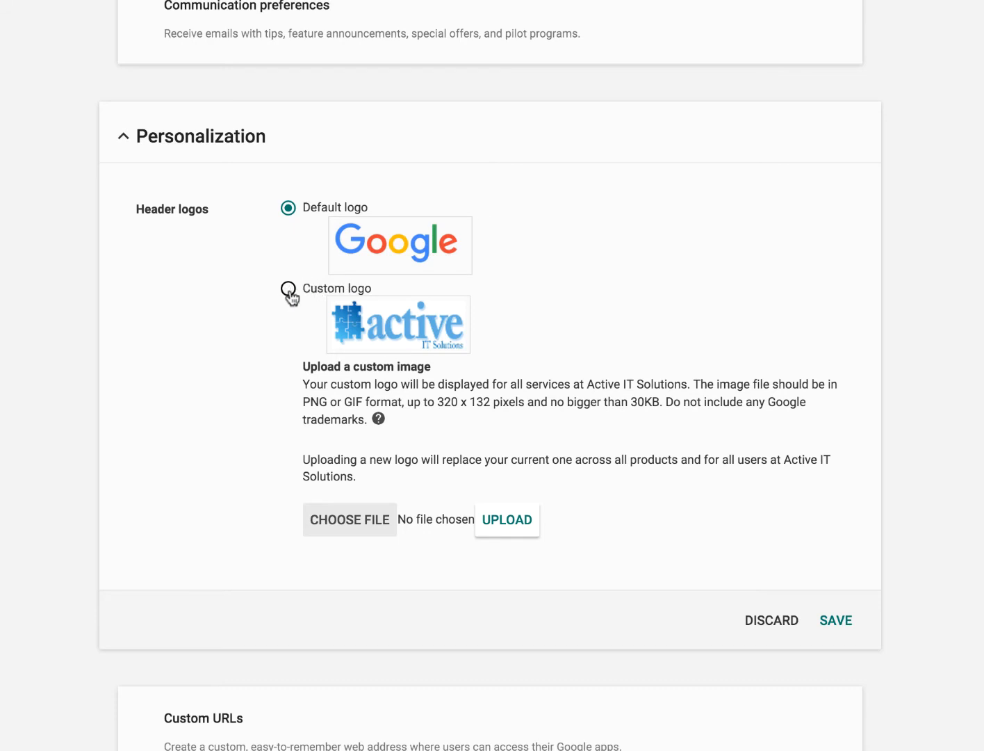
click(287, 288)
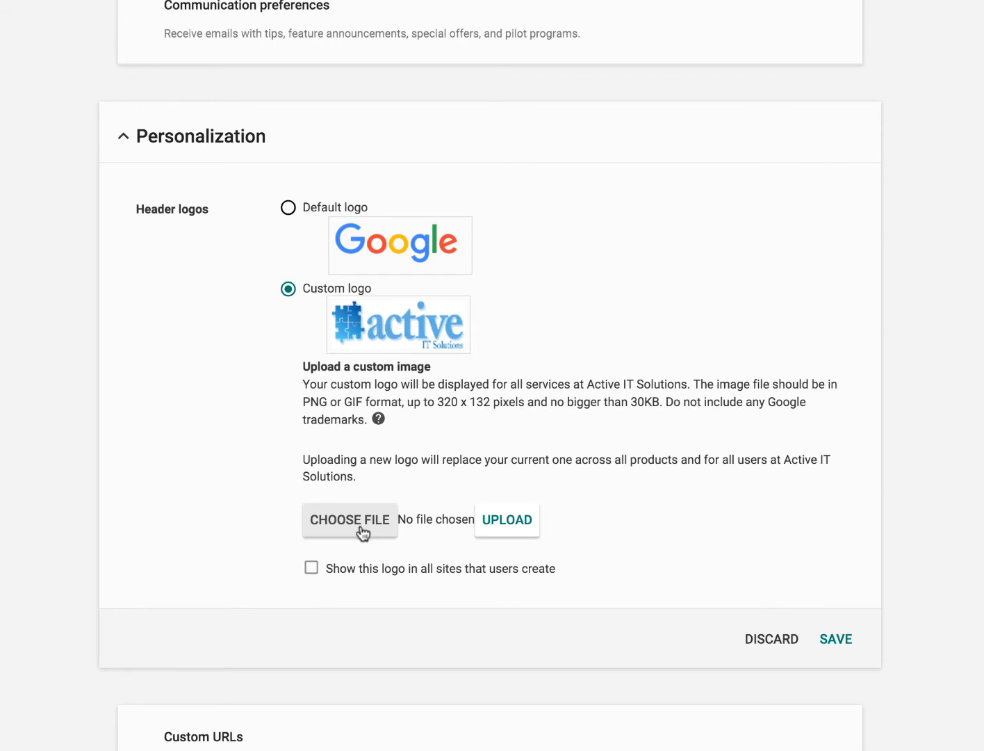
click(350, 519)
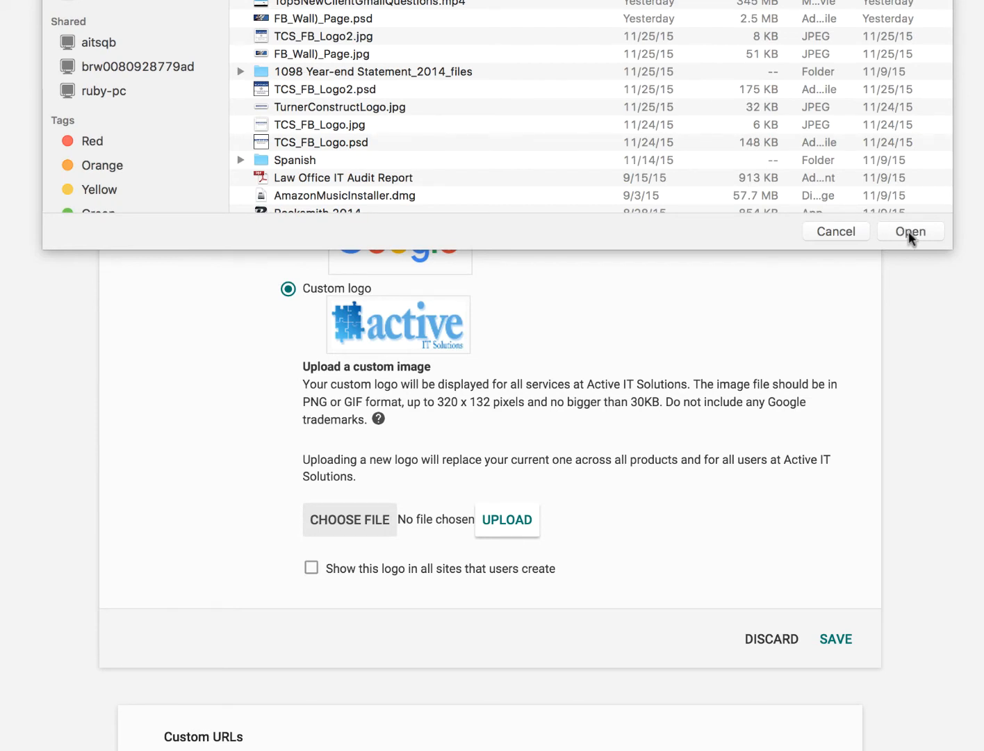
click(909, 231)
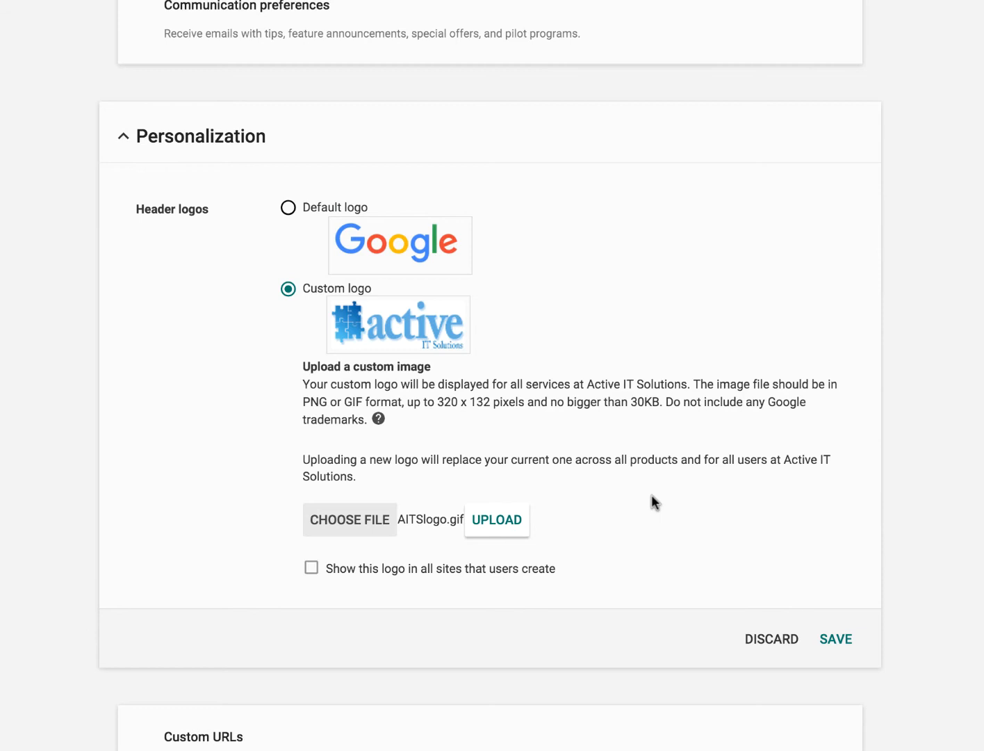
click(496, 519)
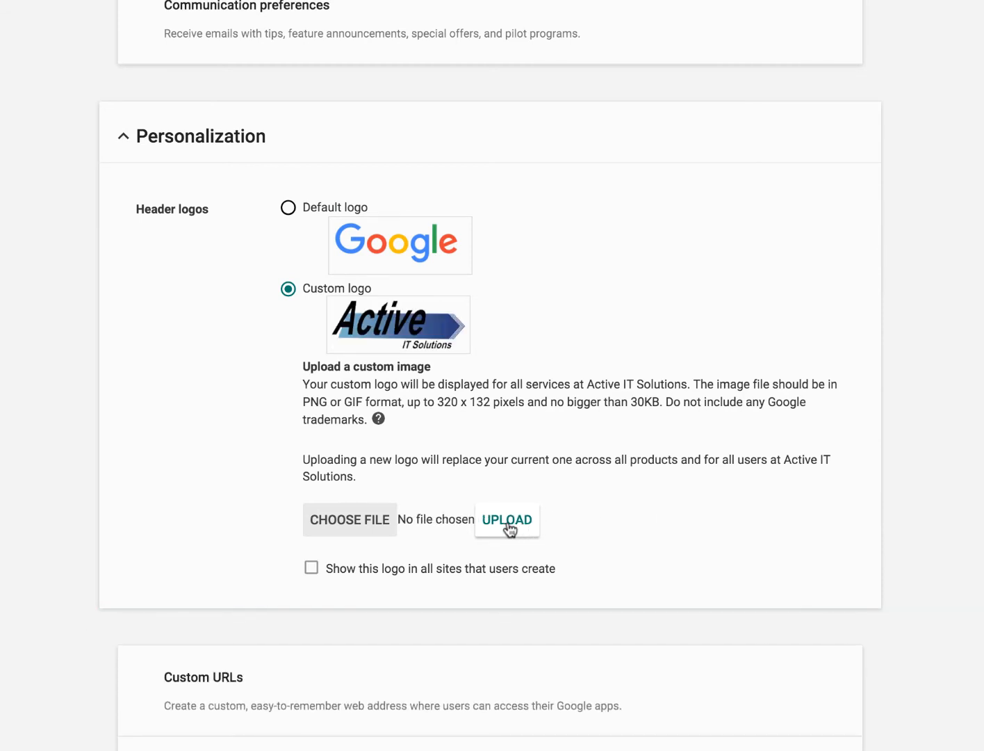
mouse_move(361, 547)
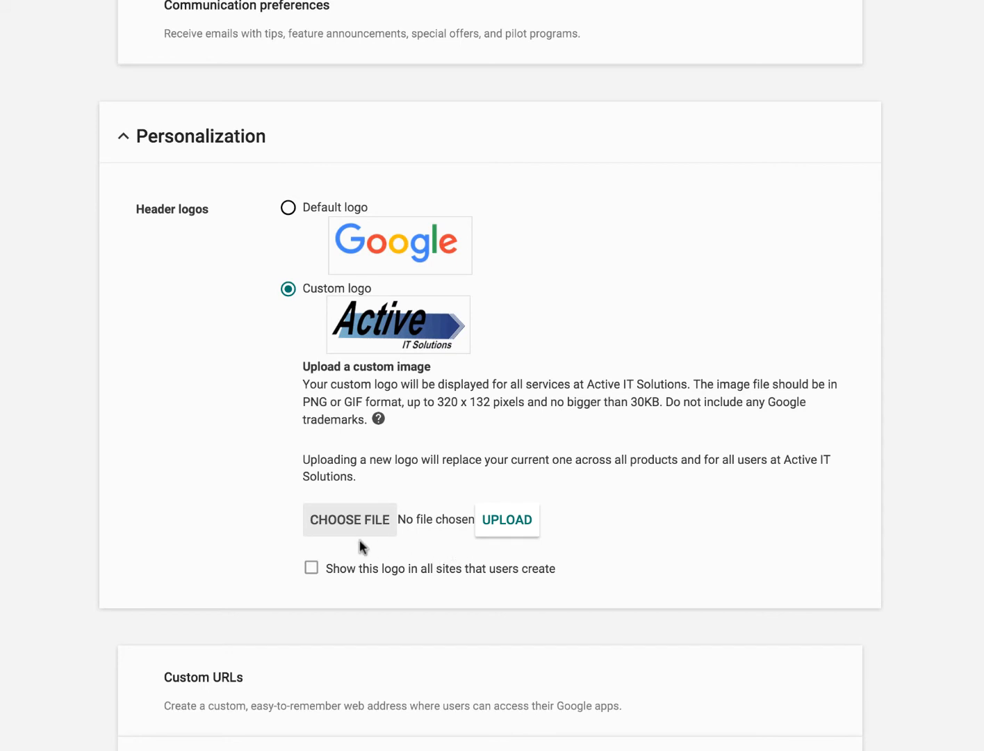
mouse_move(467, 549)
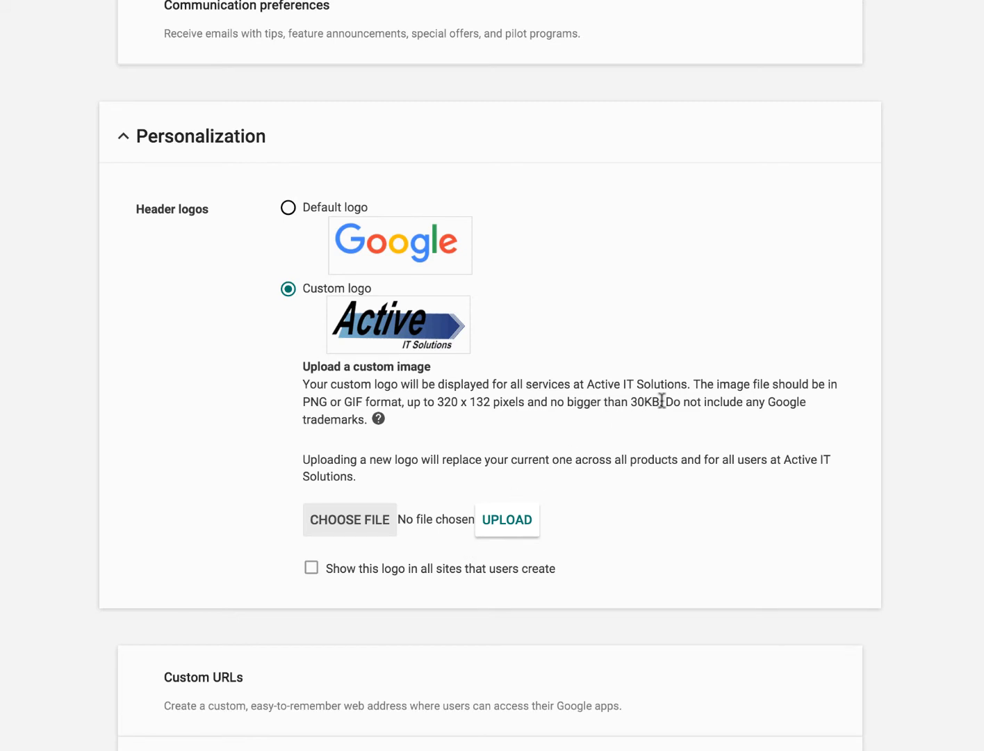
drag(660, 402, 309, 401)
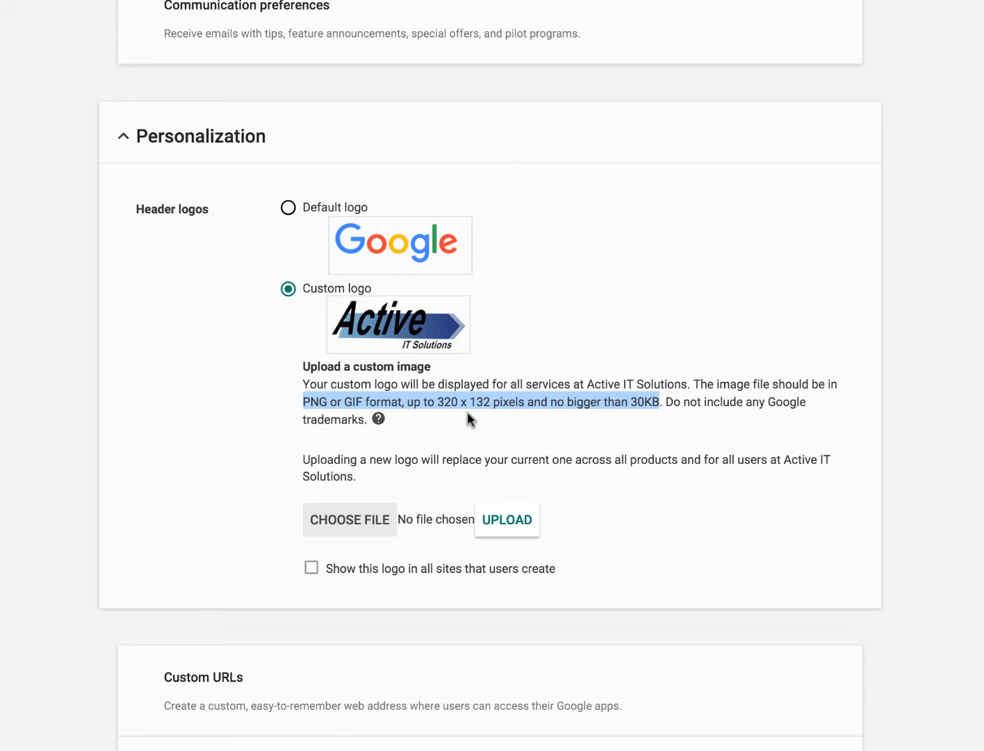
mouse_move(479, 416)
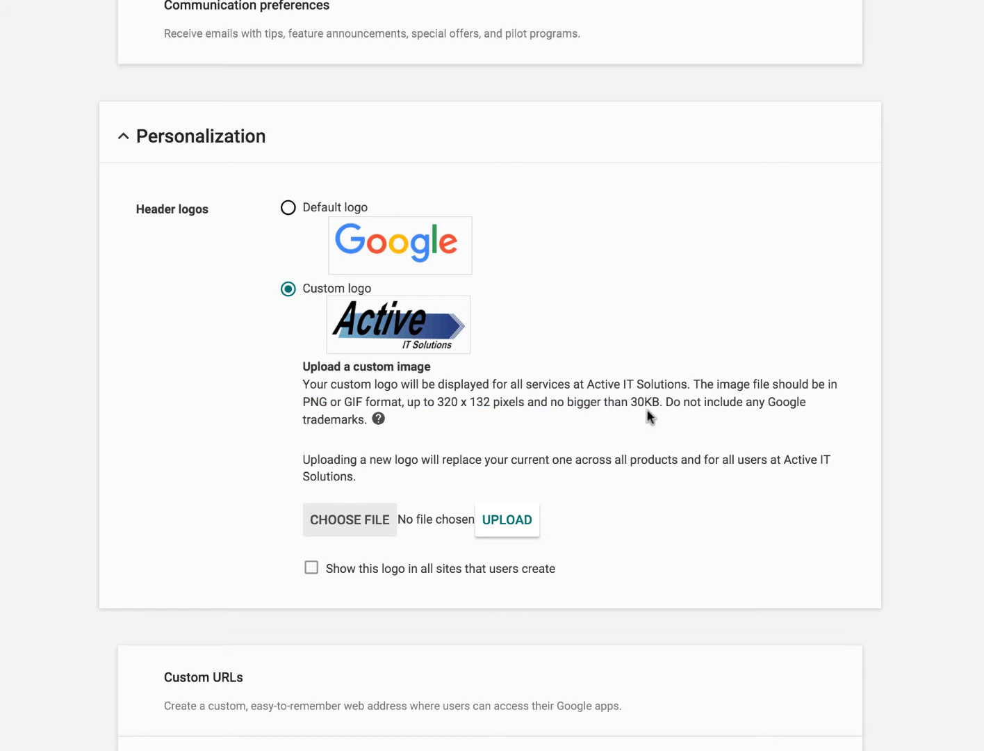
mouse_move(625, 558)
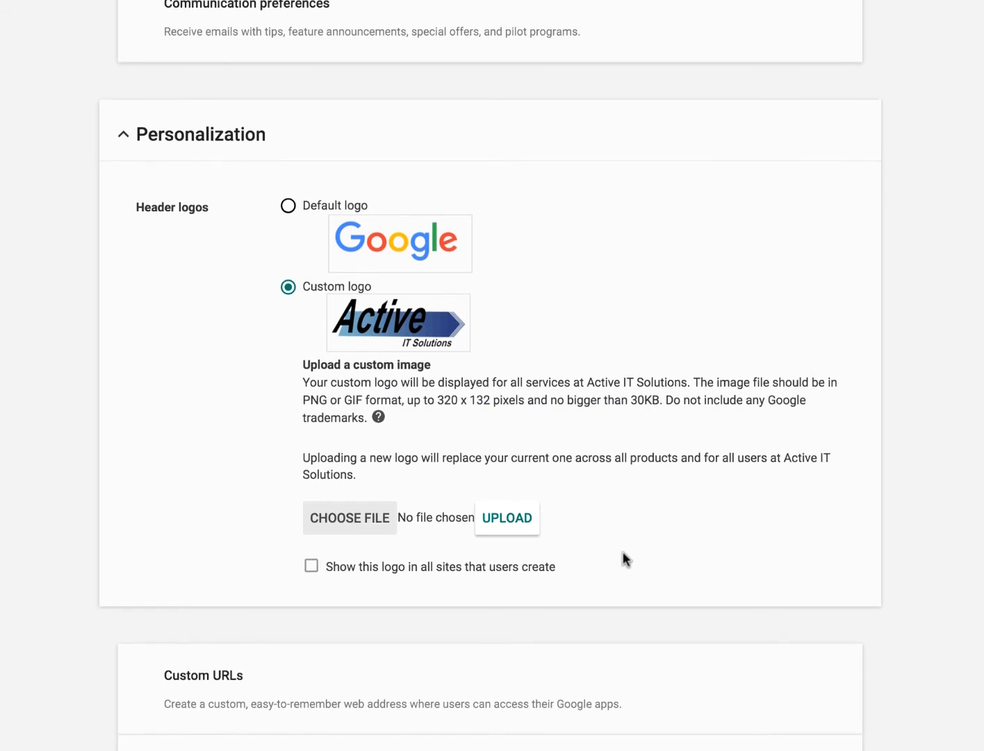
Enable 'Show this logo in all sites that users create' and save the personalization settings
scroll(up, 3)
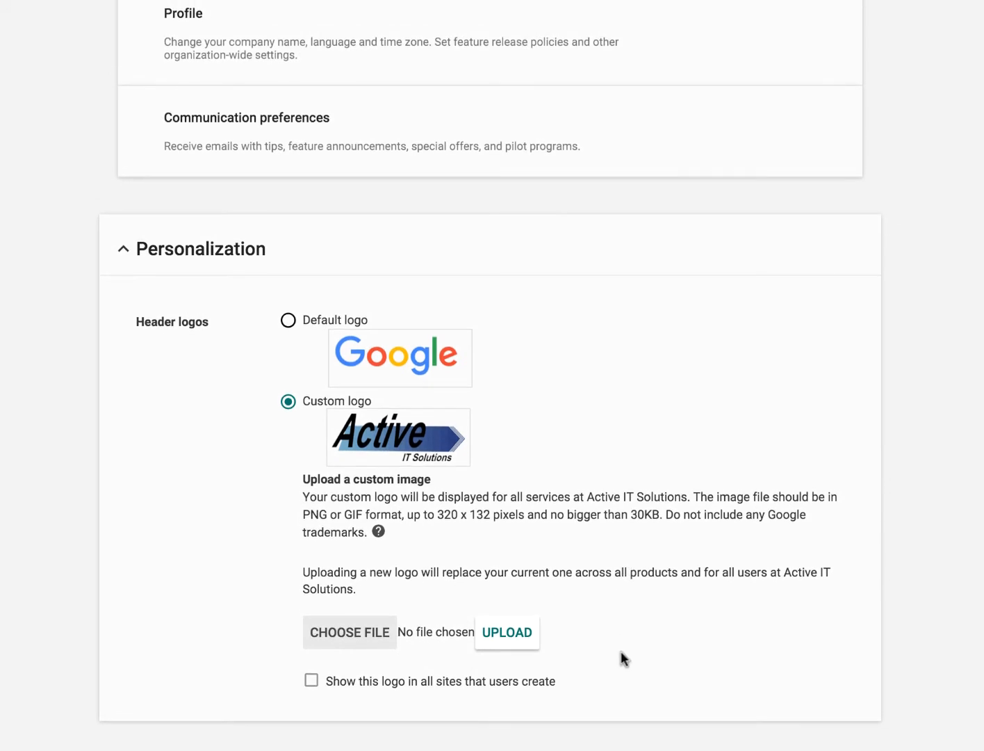
mouse_move(332, 687)
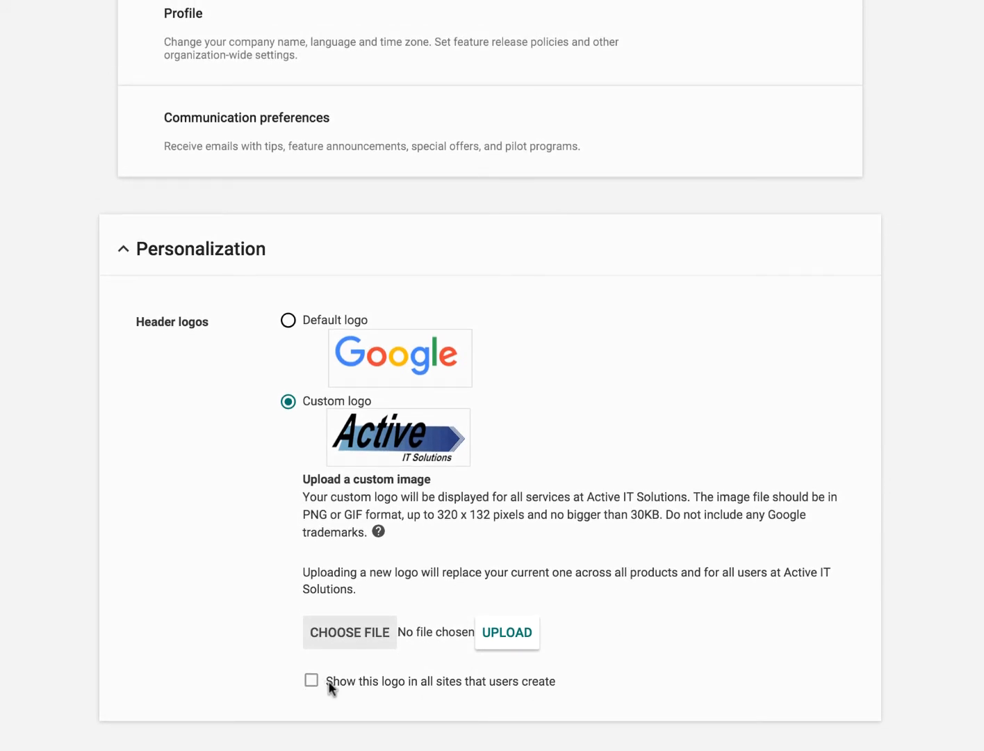
mouse_move(520, 686)
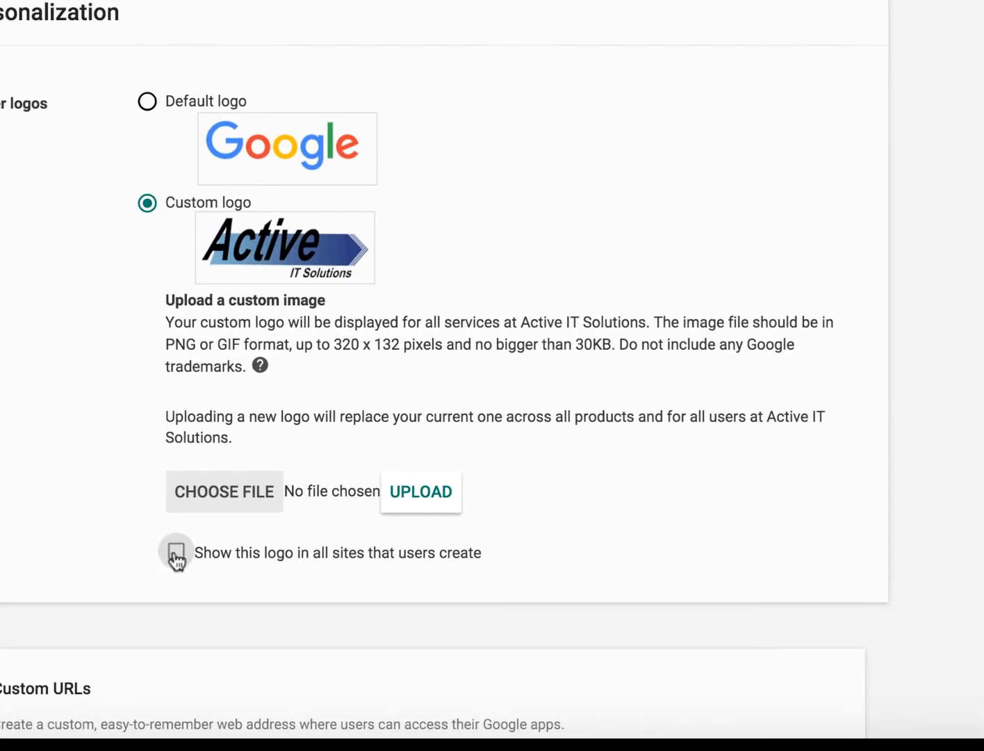
click(176, 552)
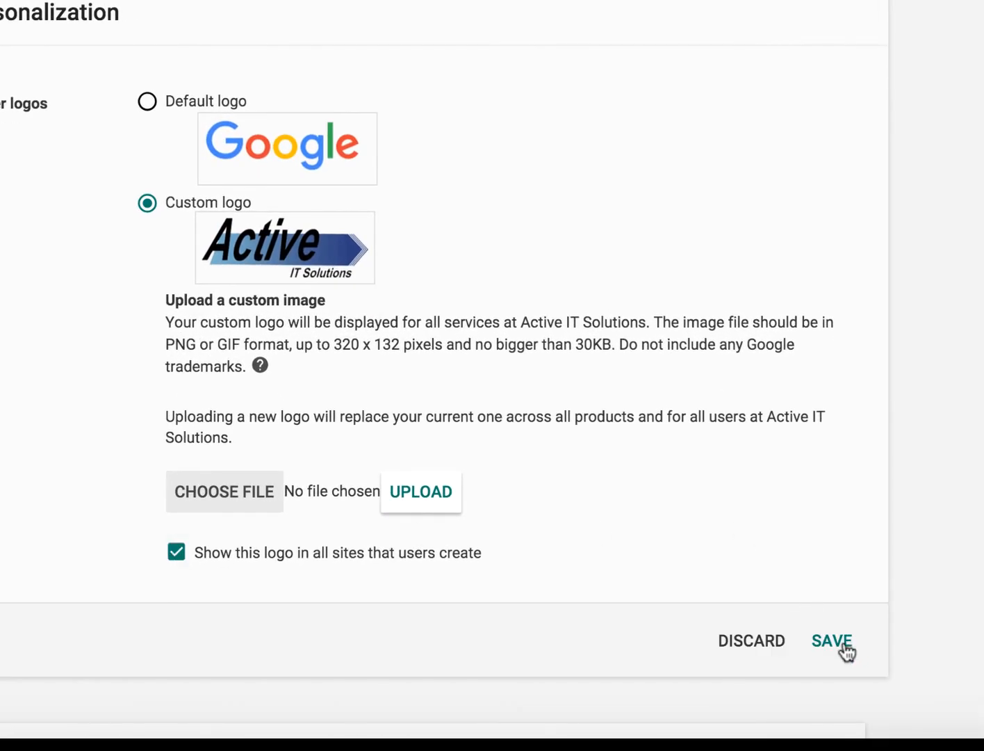
click(832, 640)
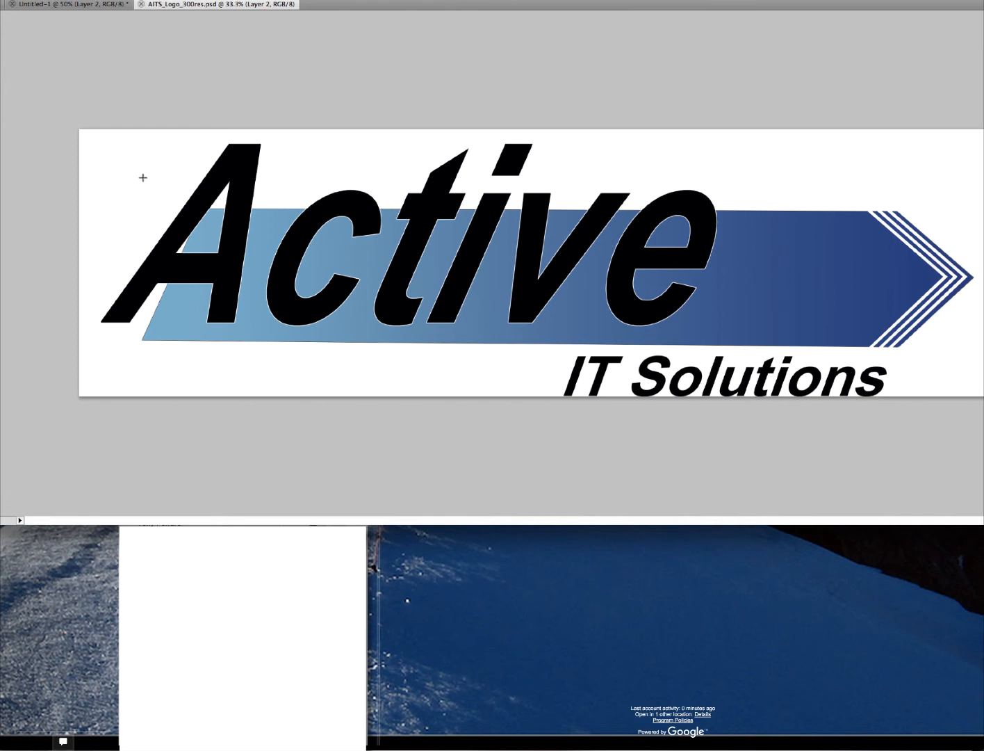
Bring the Photoshop window with the AITS arrow logo PSD to the front
click(66, 4)
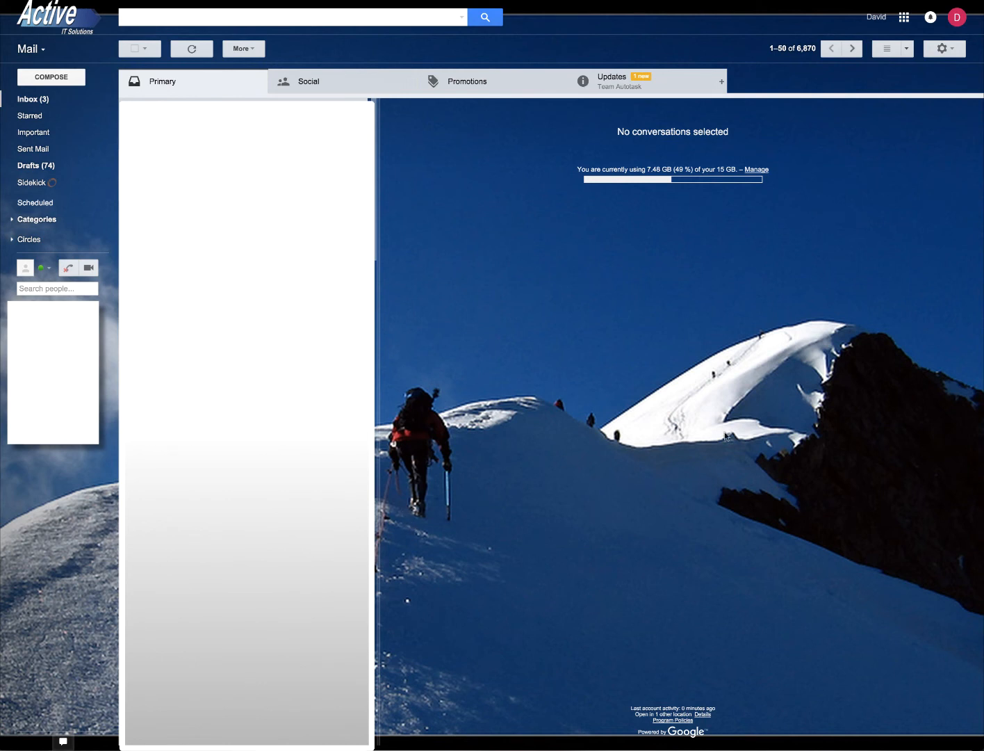
mouse_move(40, 35)
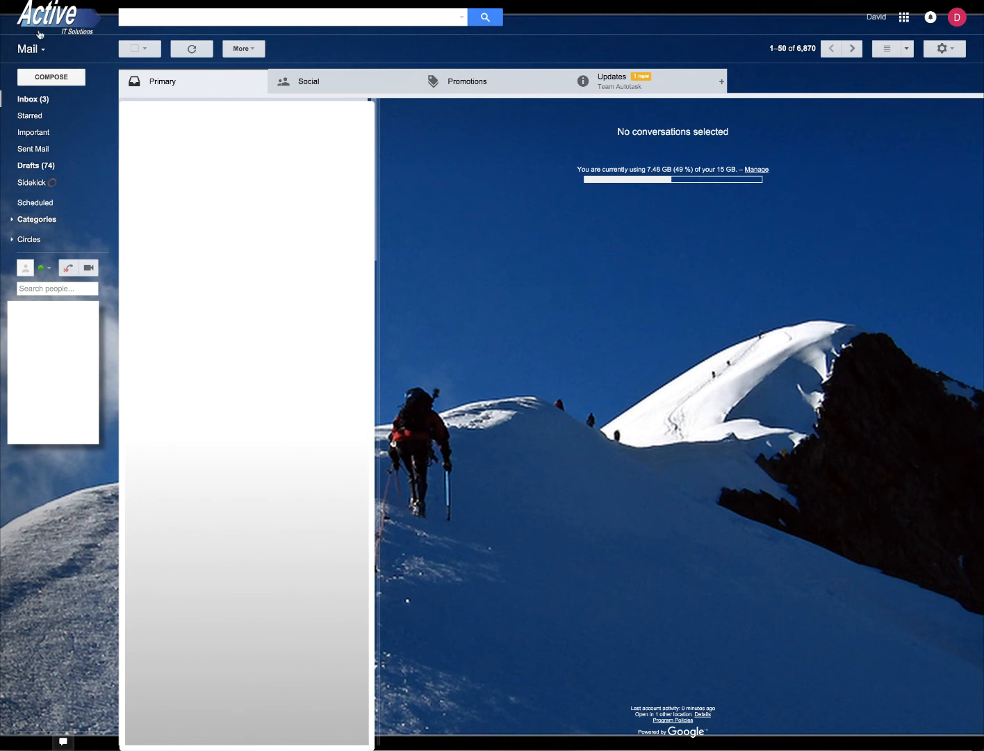
mouse_move(102, 28)
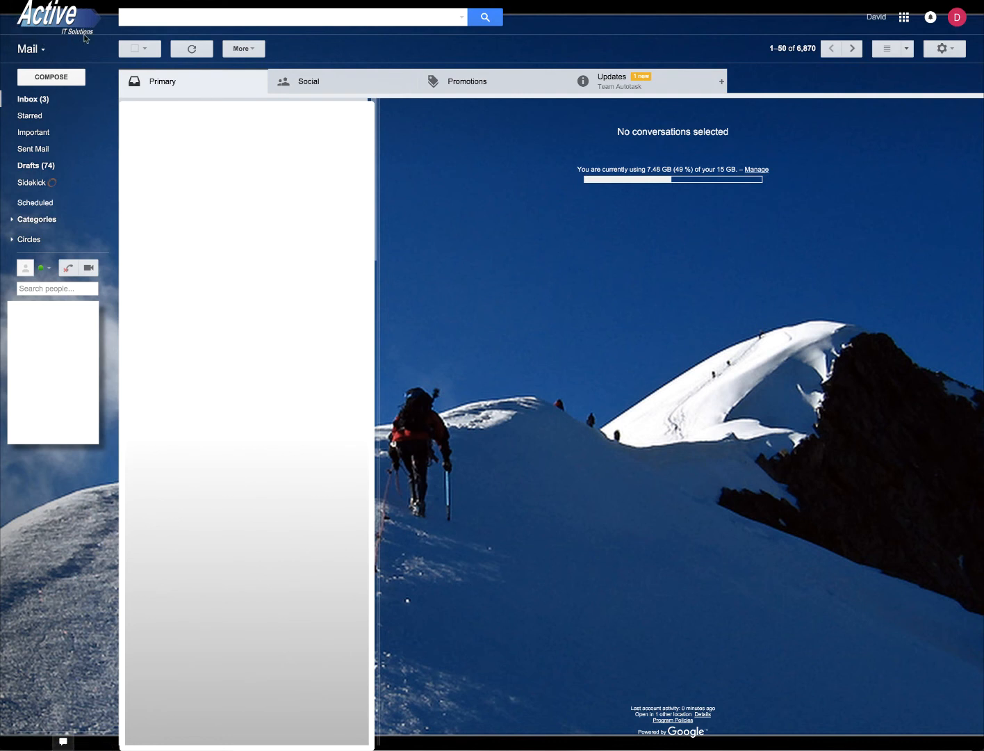
mouse_move(97, 40)
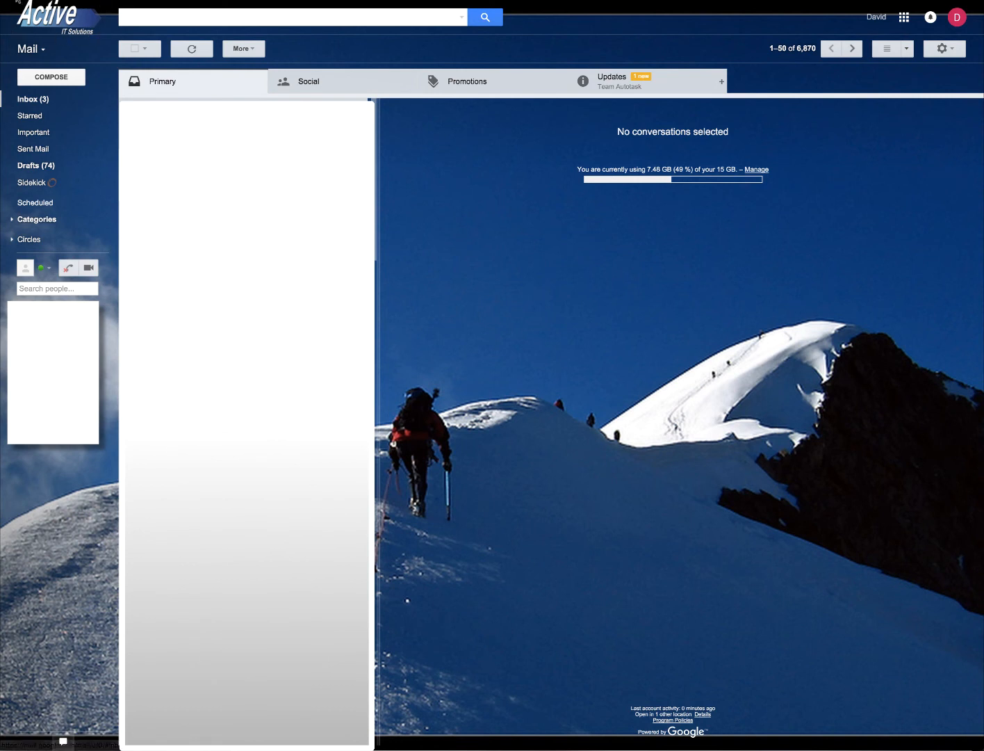
mouse_move(448, 142)
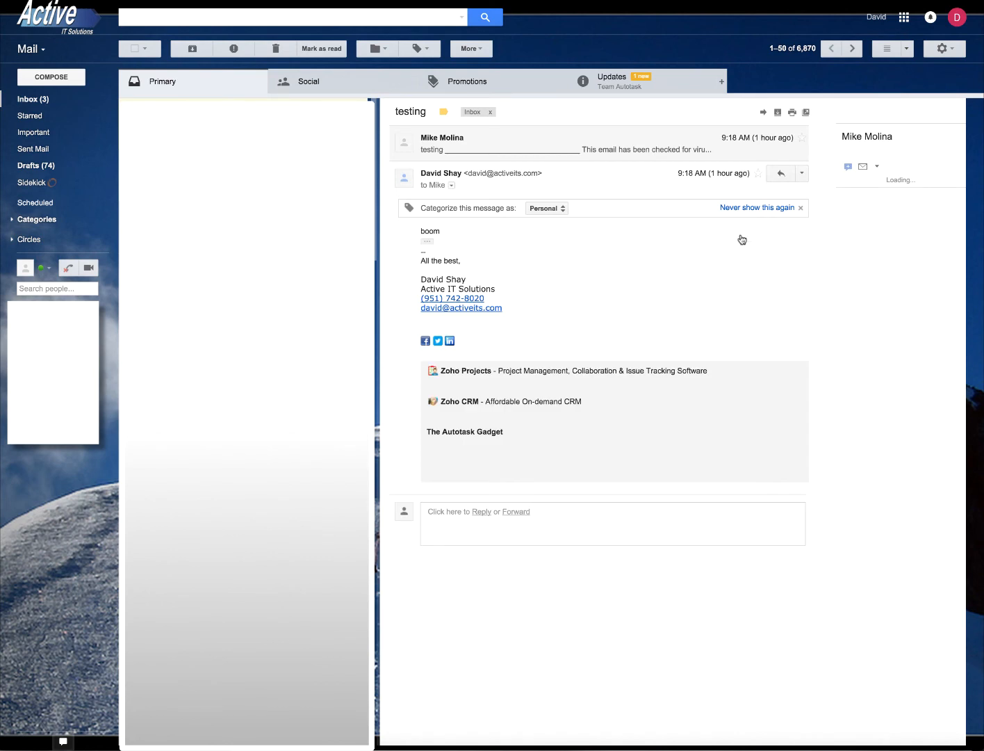
Open the print view of the testing conversation with Print all
click(791, 112)
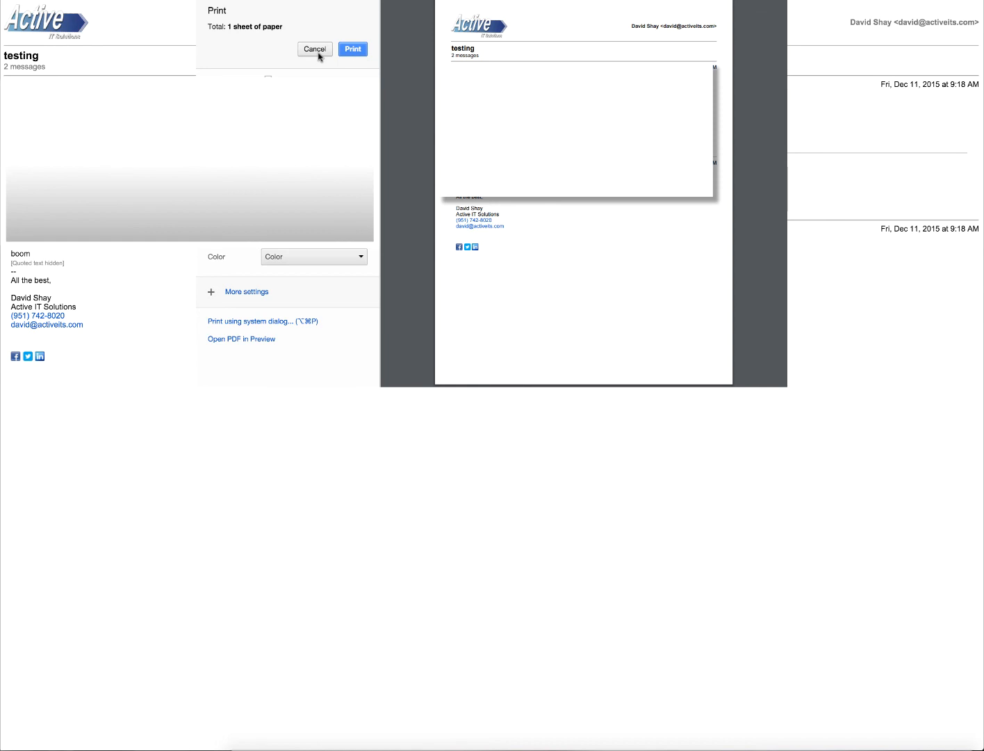
Cancel the print dialog, keeping the printable testing conversation page
click(315, 48)
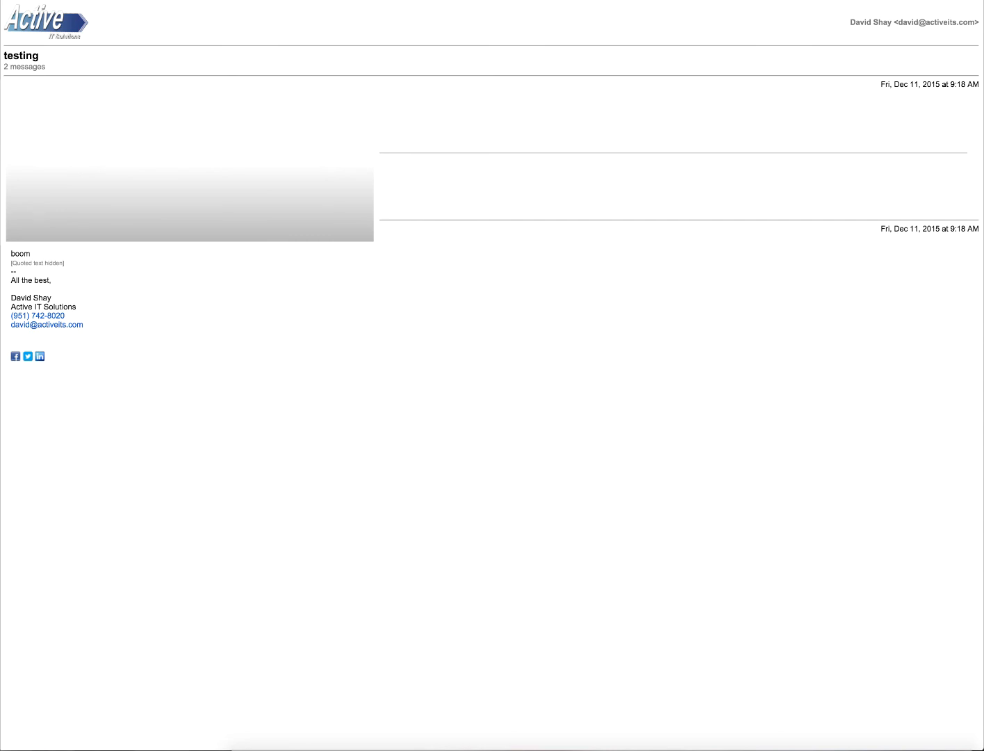
mouse_move(118, 34)
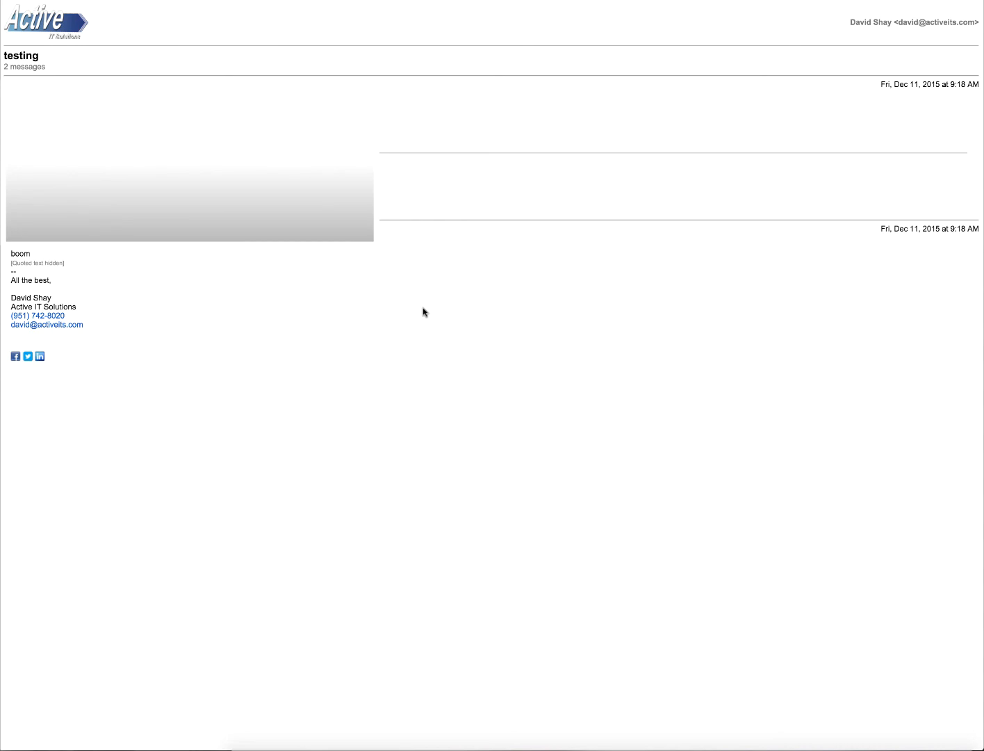
mouse_move(490, 287)
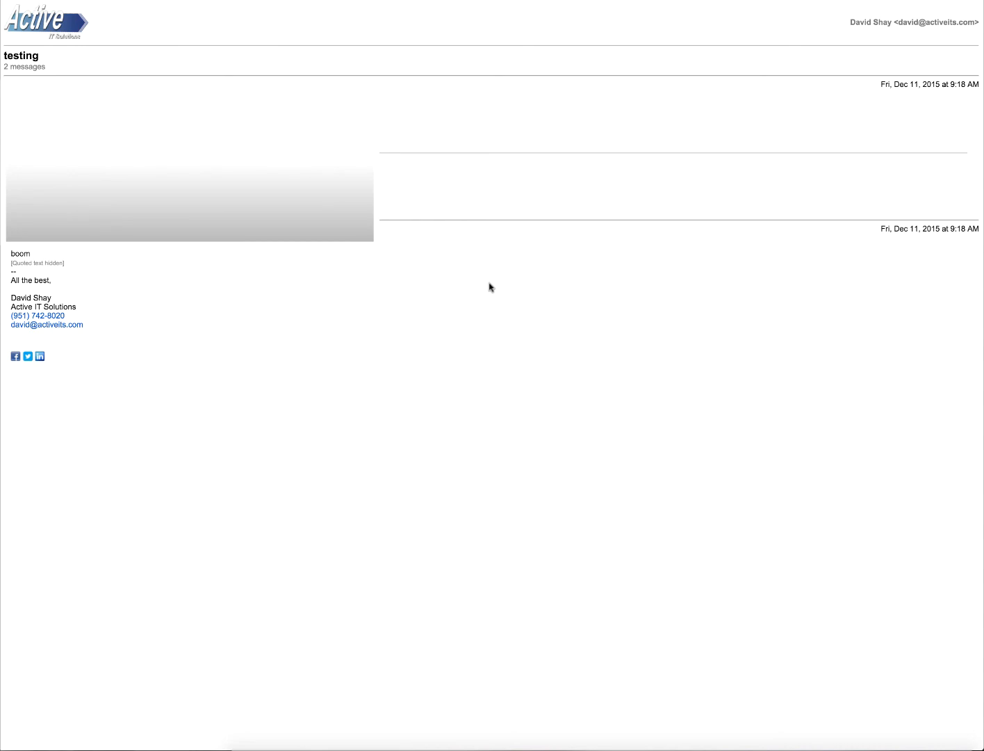
mouse_move(624, 265)
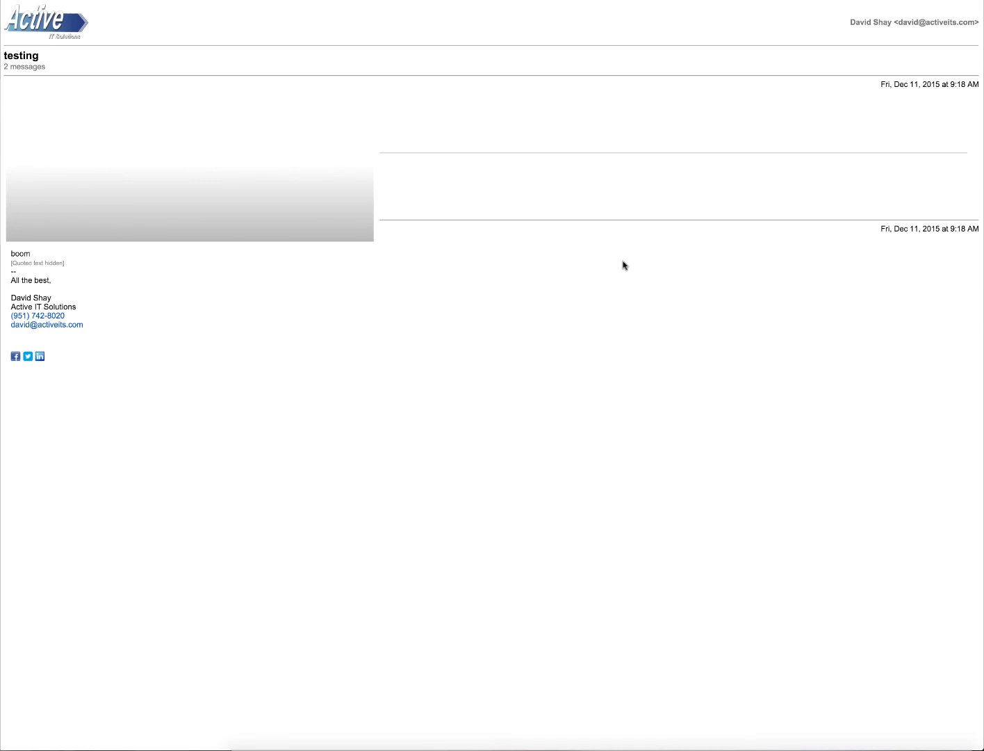